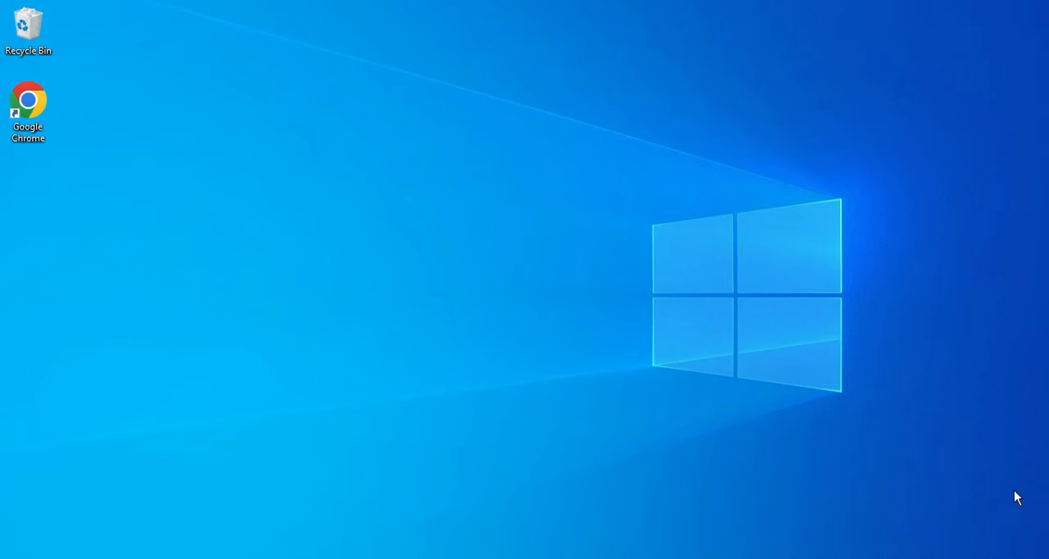
mouse_move(869, 420)
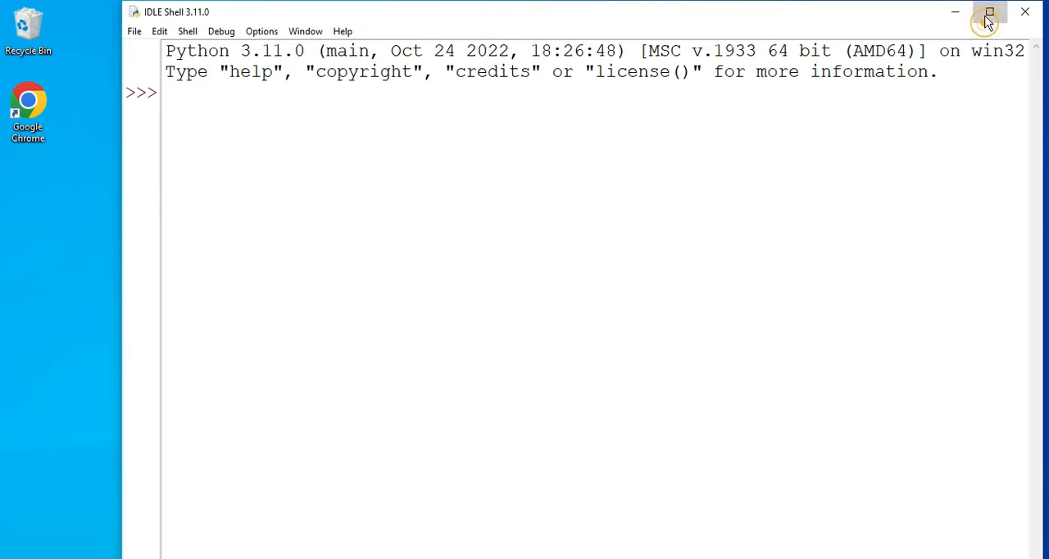
- Maximize the IDLE shell and run import pandas, getting ModuleNotFoundError: No module named 'pandas'
left_click(990, 12)
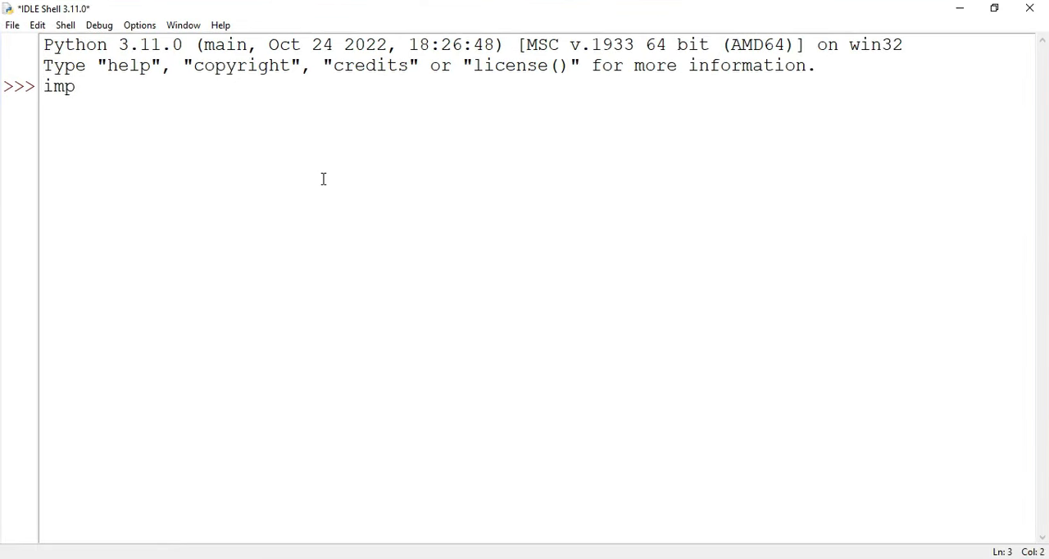
type("ort panda")
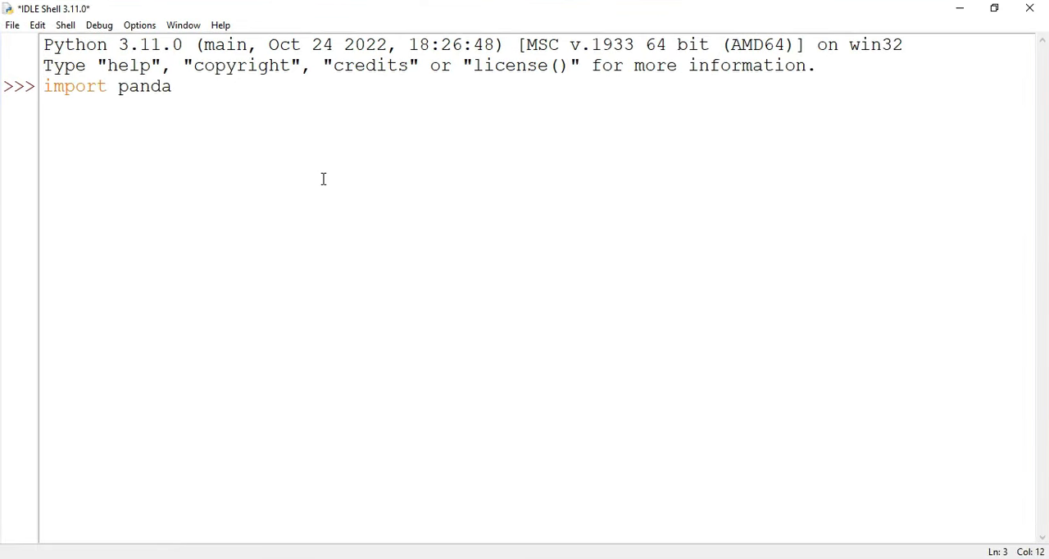
key("Return")
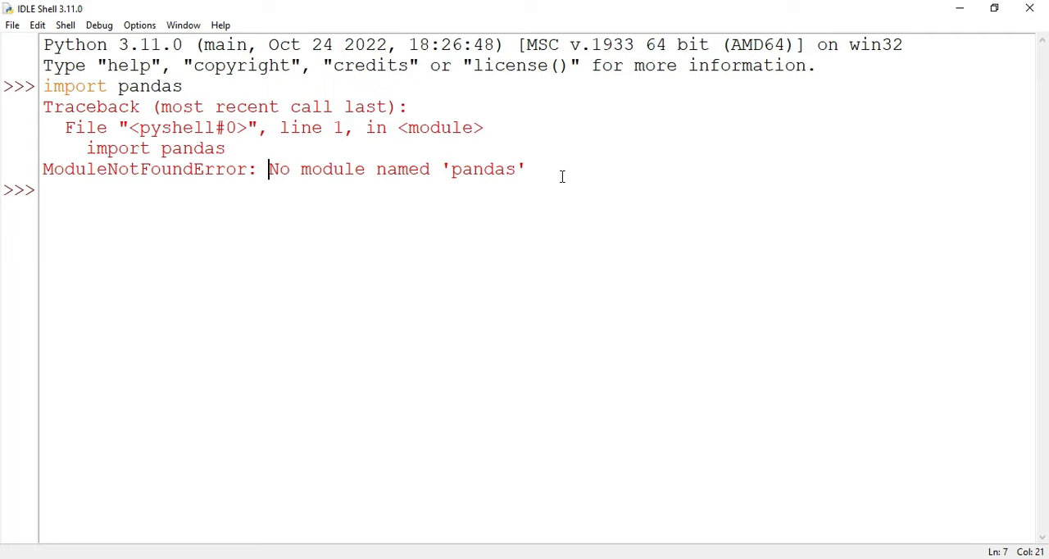
mouse_move(374, 200)
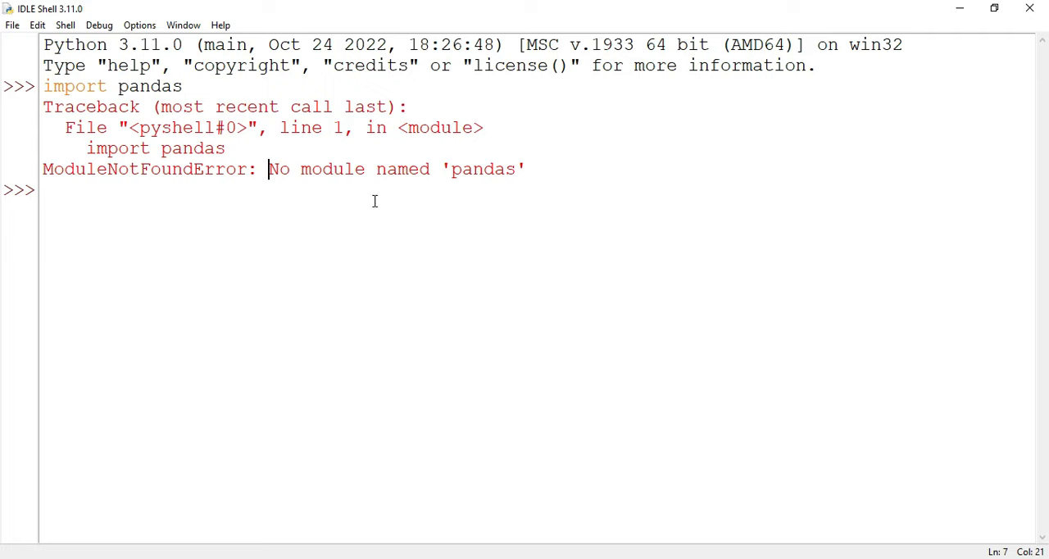
mouse_move(381, 205)
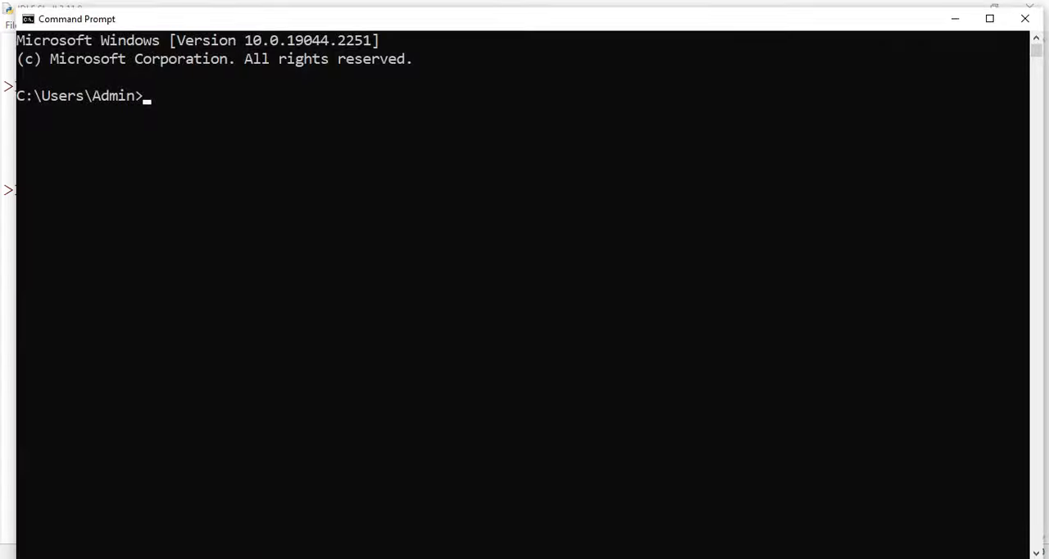
mouse_move(276, 303)
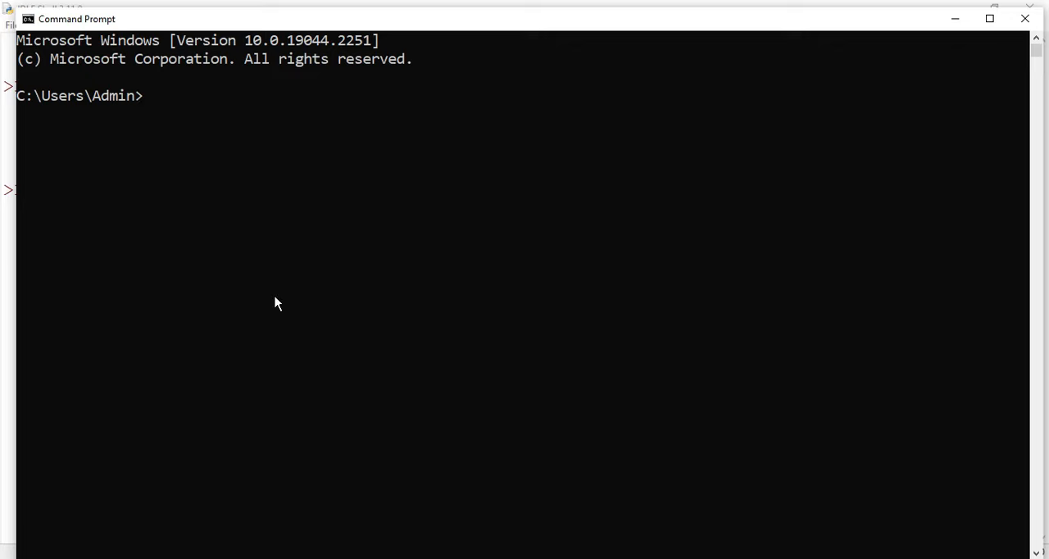
- Run python --version, which reports Python 3.11.0
type("py")
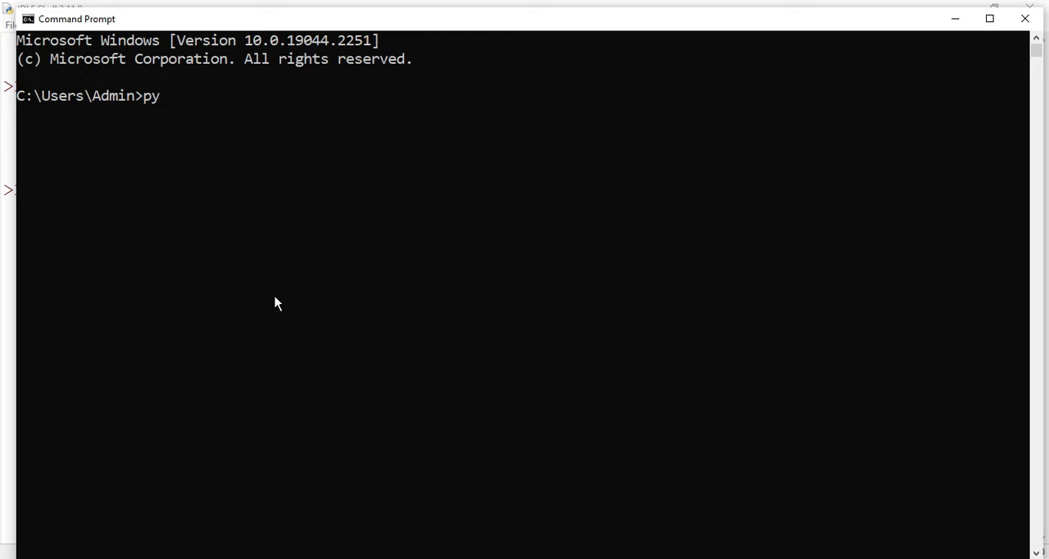
type("thon")
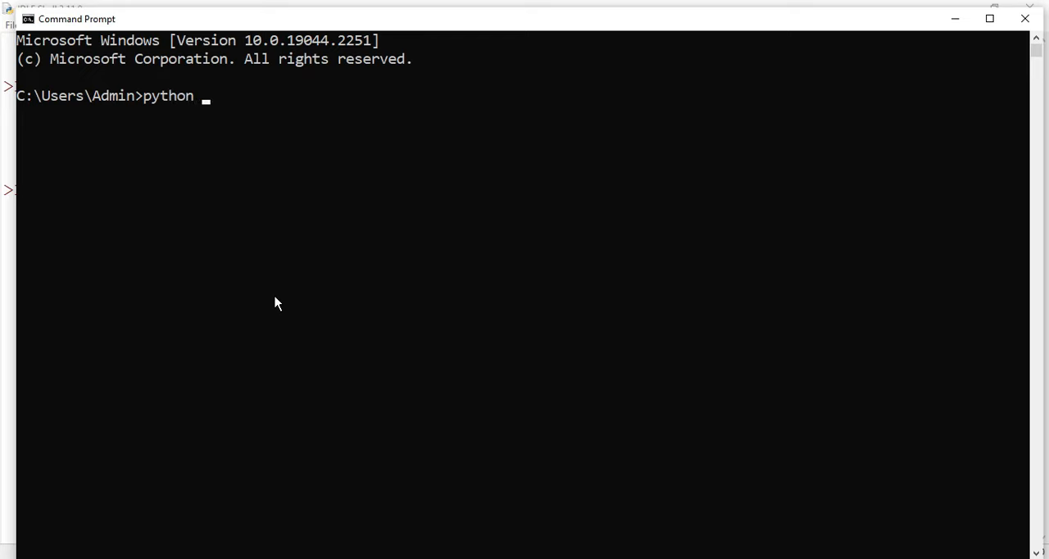
type("--vers")
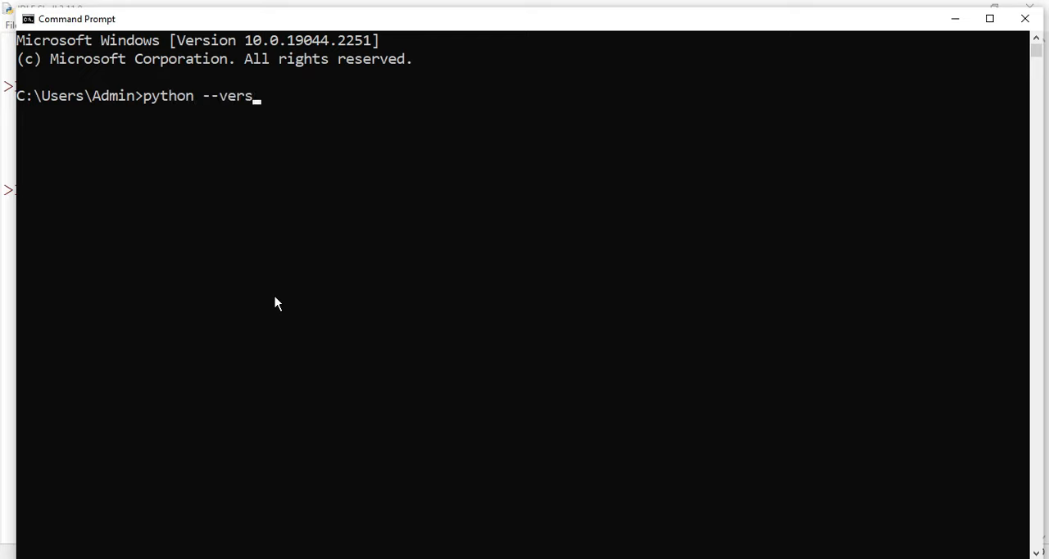
key("Return")
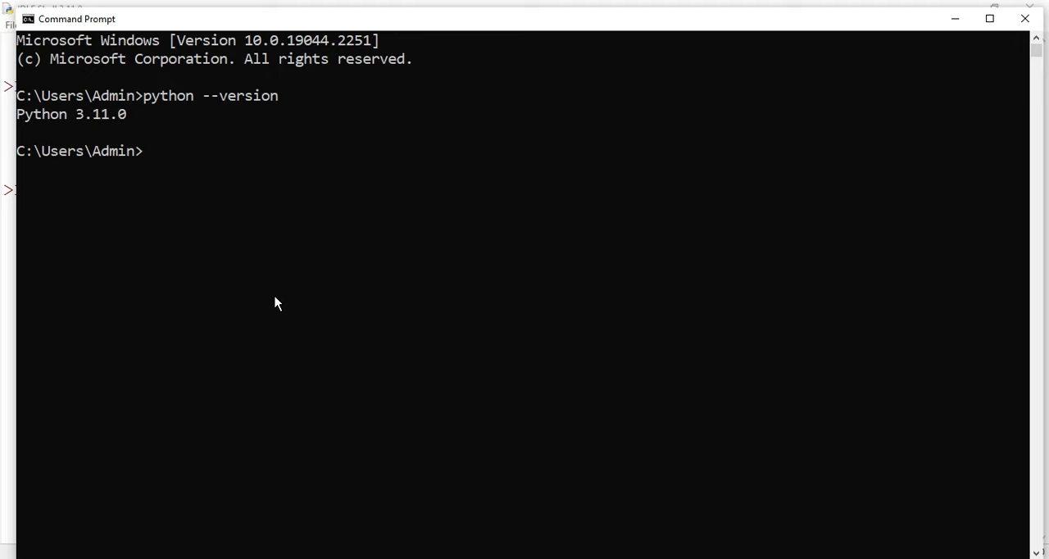
mouse_move(278, 323)
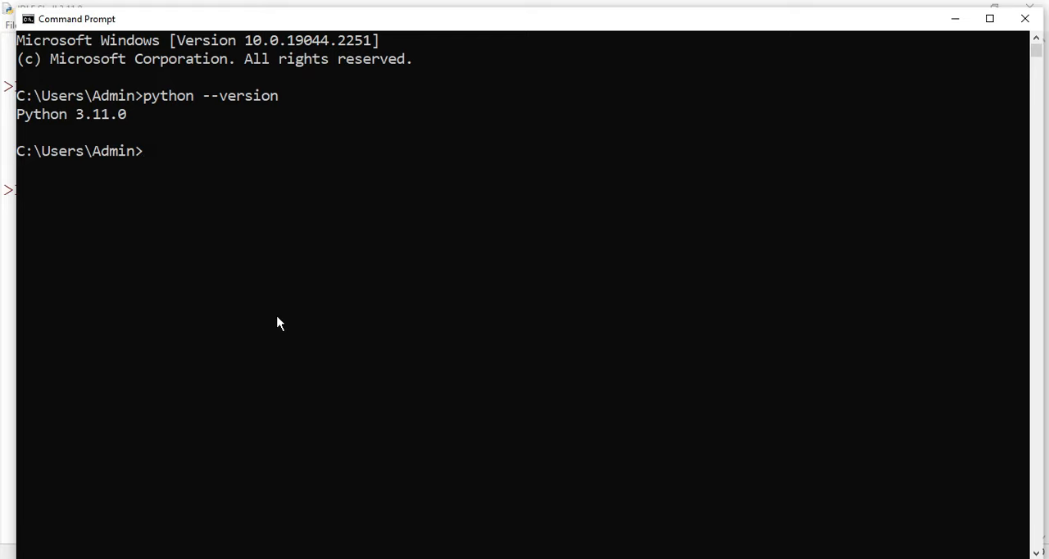
- Run pip --version, which reports pip 22.3 for Python 3.11
type("pip")
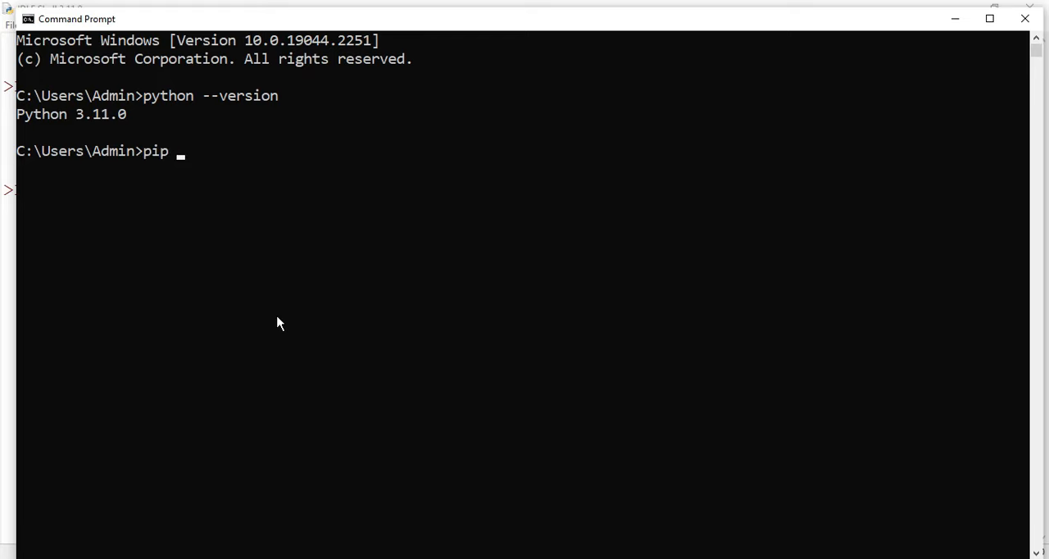
type("--version")
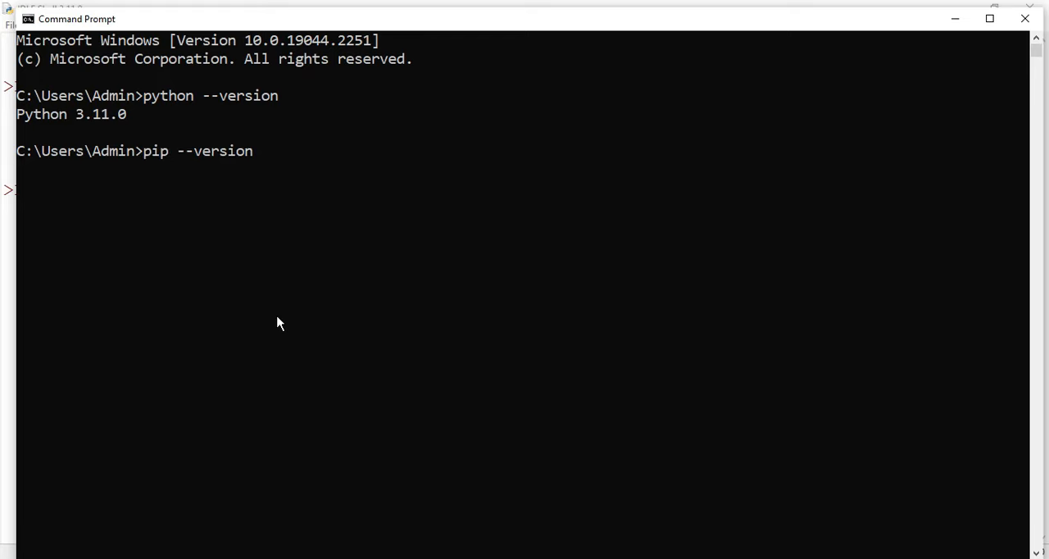
key("Return")
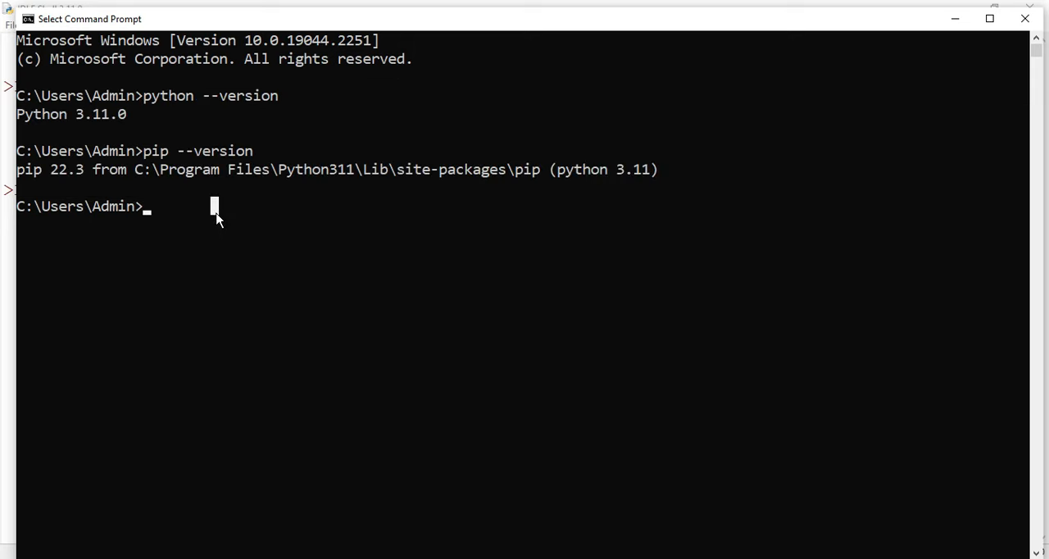
- Run pip install pandas; the pandas 1.5.1 download fails with a ReadTimeoutError
type("p")
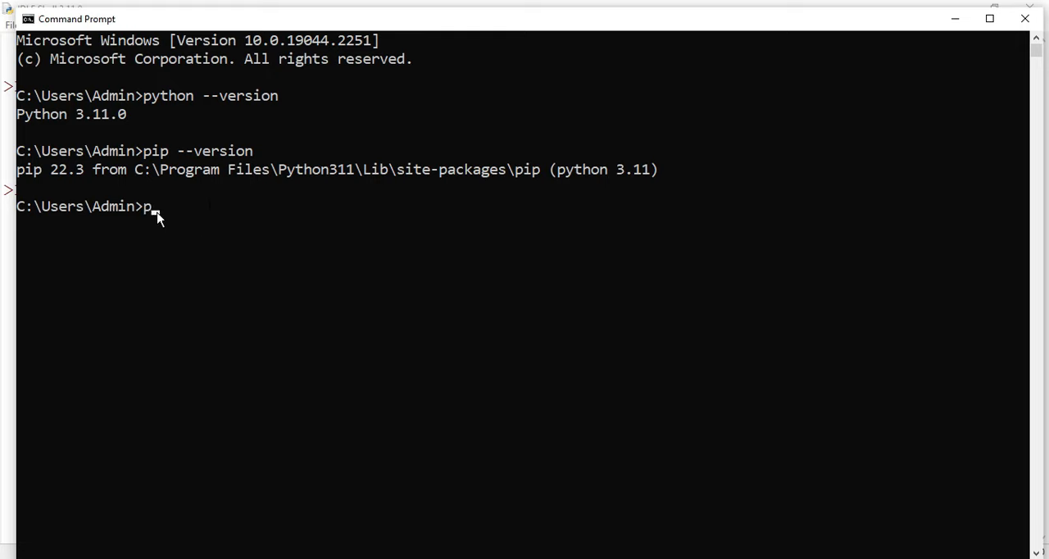
type("ip")
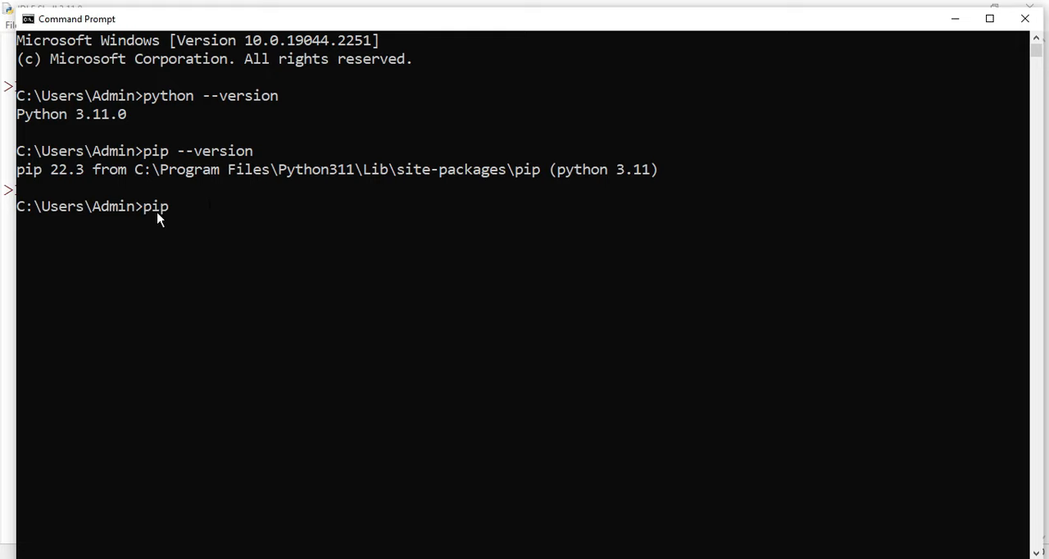
type("in")
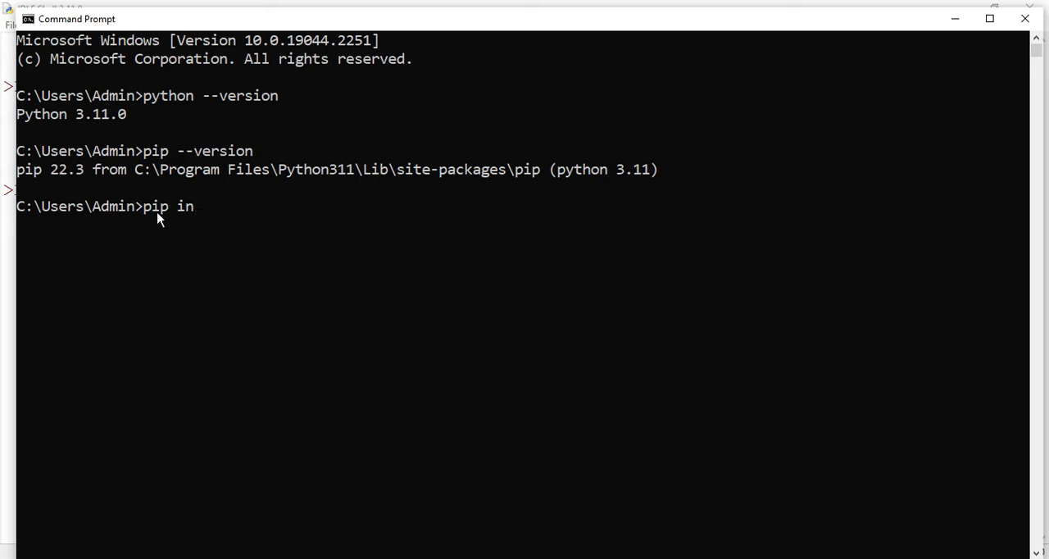
type("stall pand")
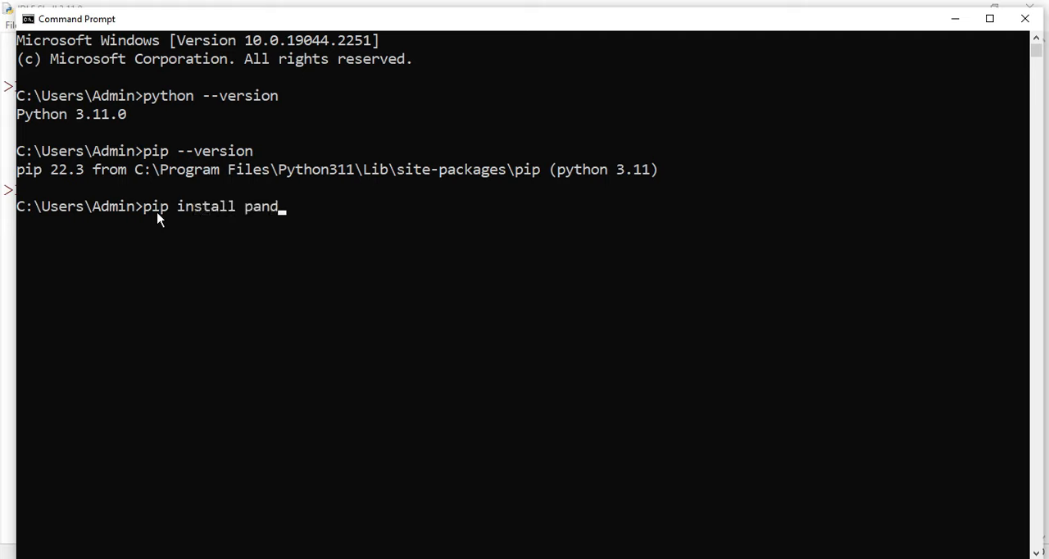
key("Return")
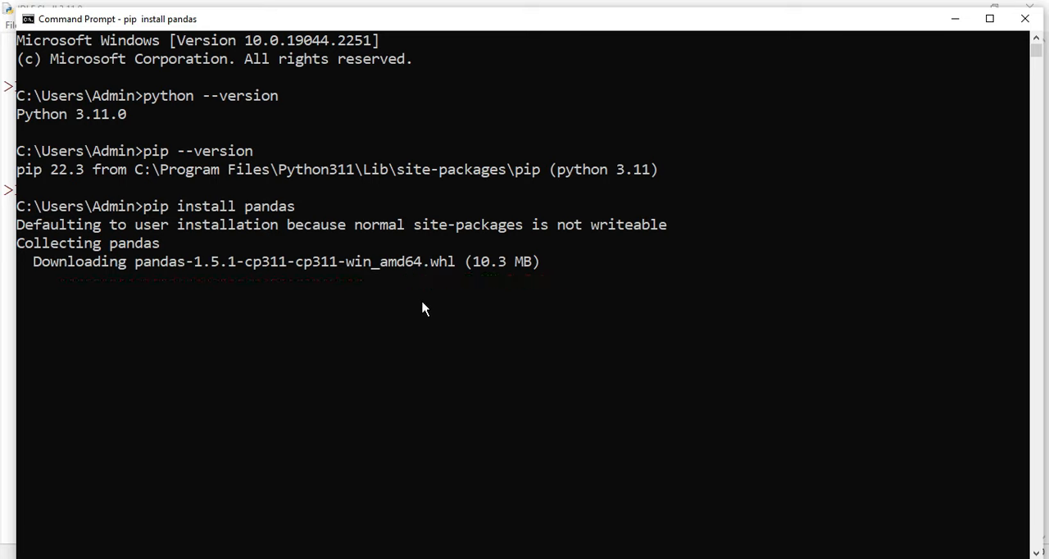
mouse_move(301, 292)
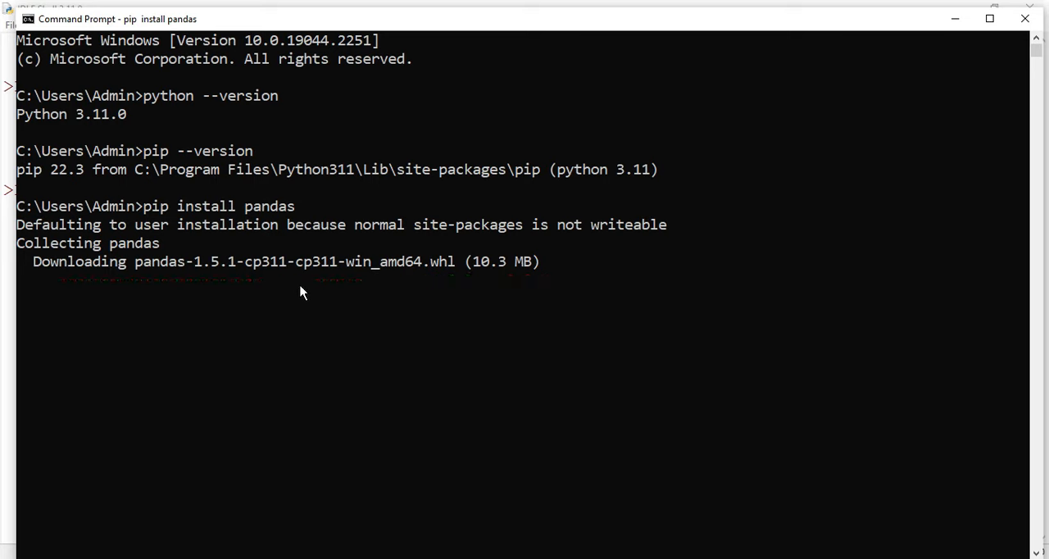
mouse_move(344, 302)
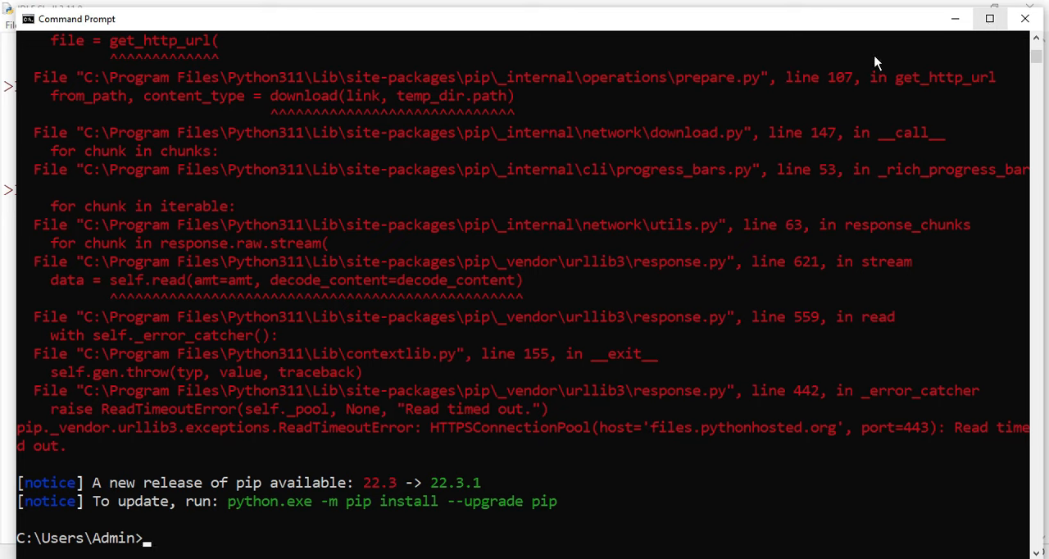
scroll("up", 3)
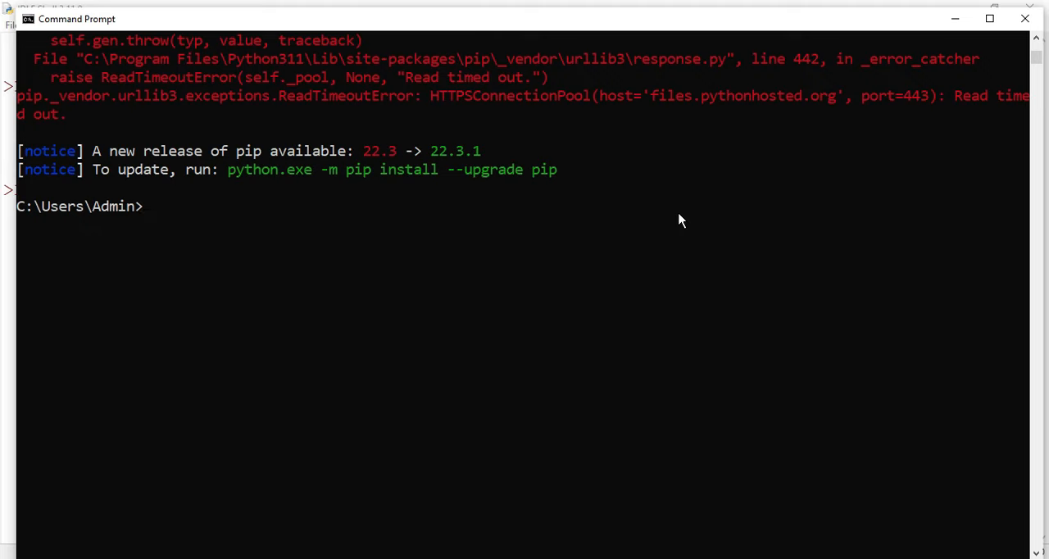
mouse_move(387, 272)
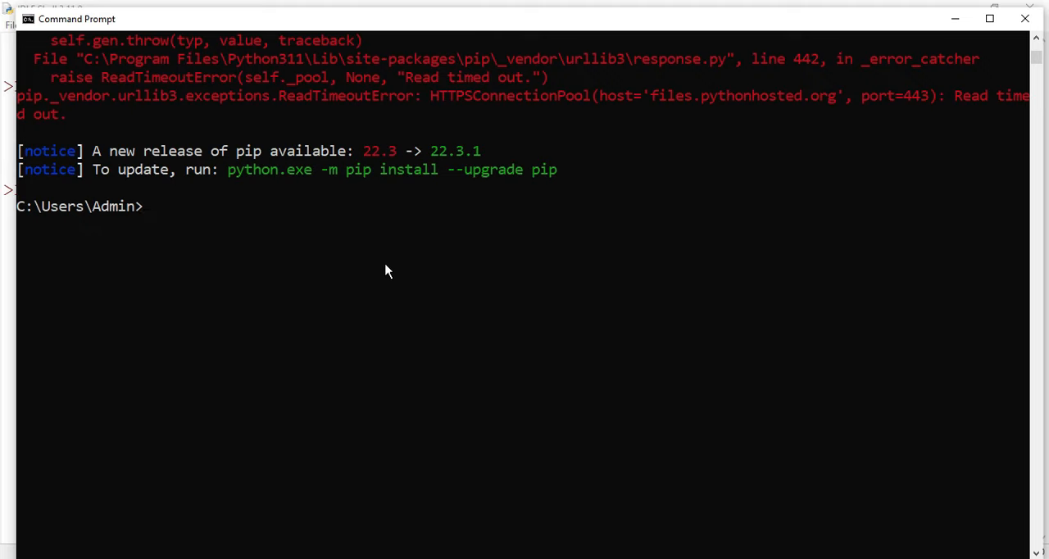
mouse_move(380, 269)
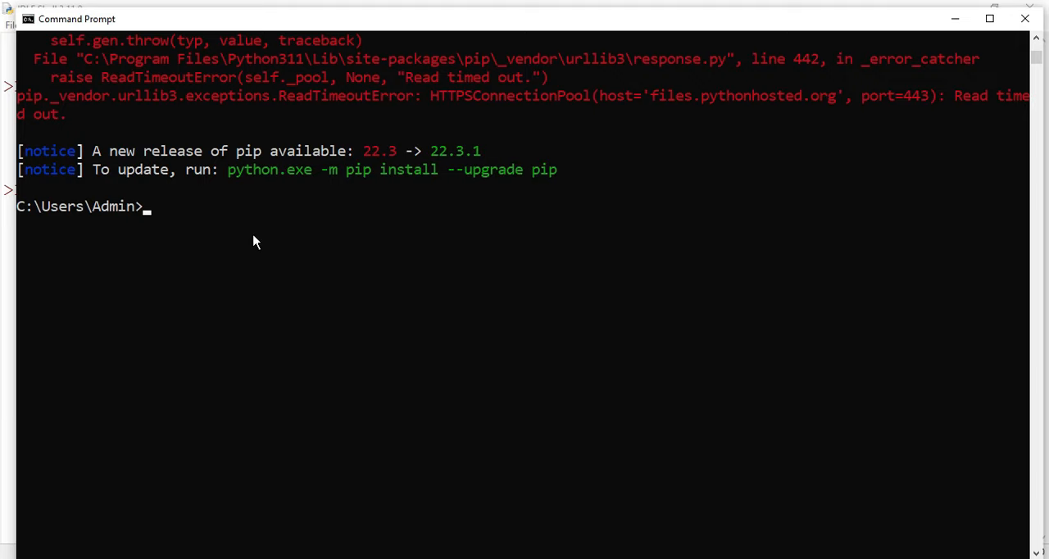
scroll("up", 3)
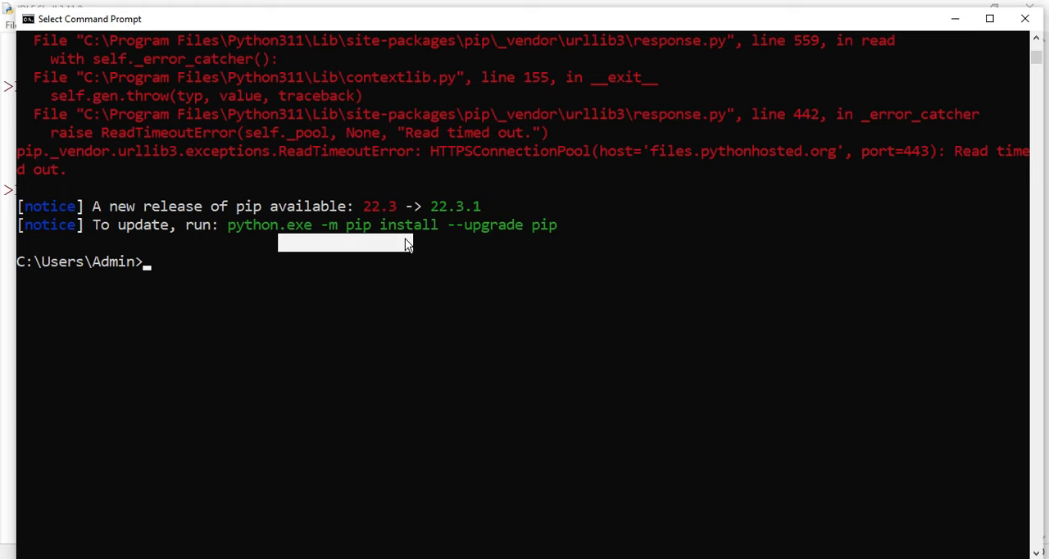
- Run py -m pip install --upgrade pip, upgrading pip to 22.3.1
type("py -m")
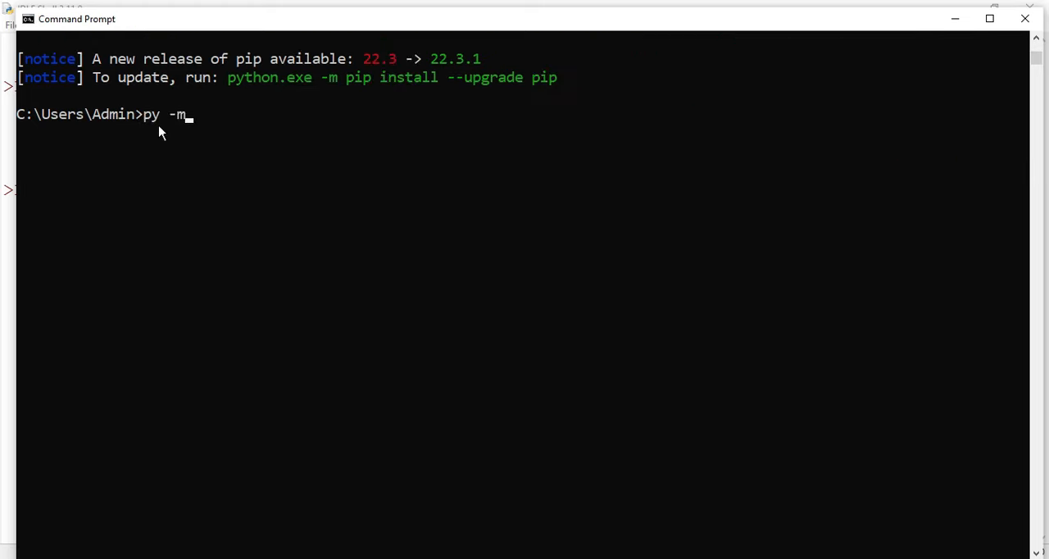
type("pip")
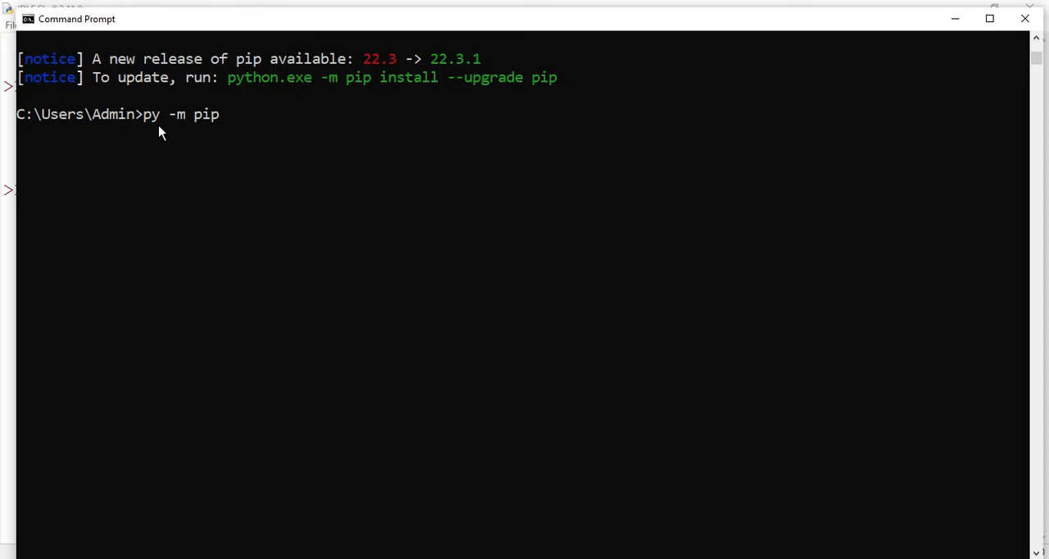
type("insta")
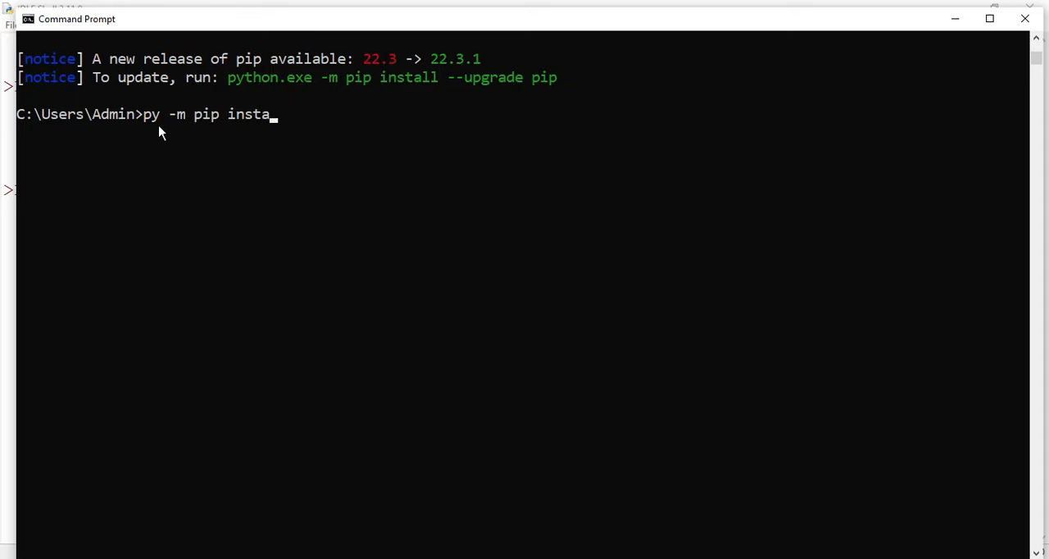
type("ll --")
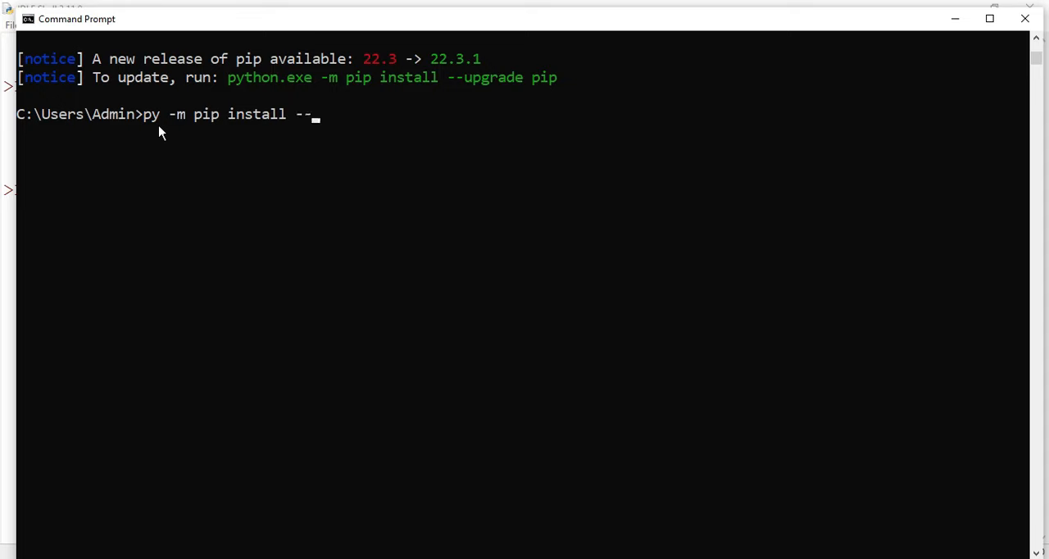
type("upgrade")
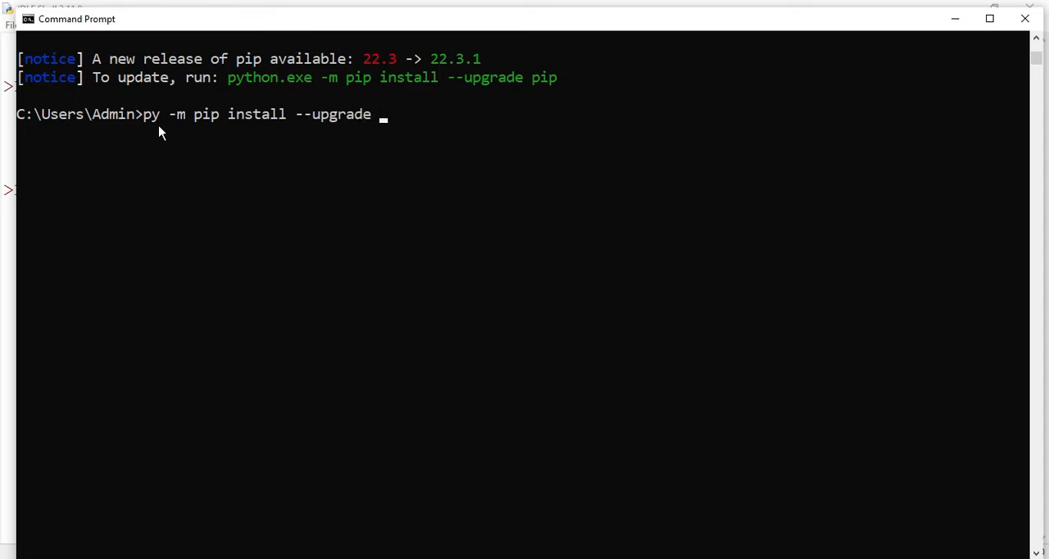
type("pip")
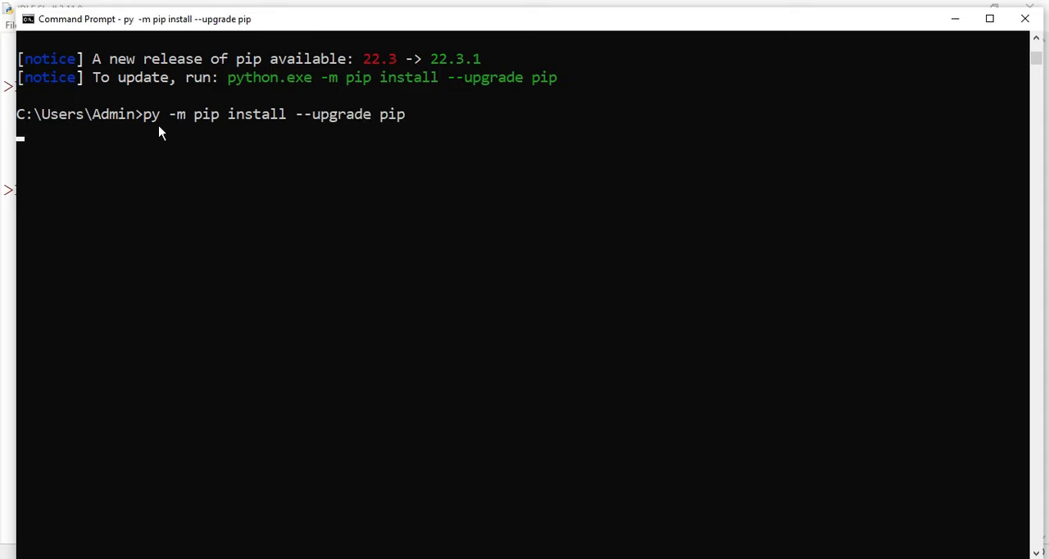
key("Return")
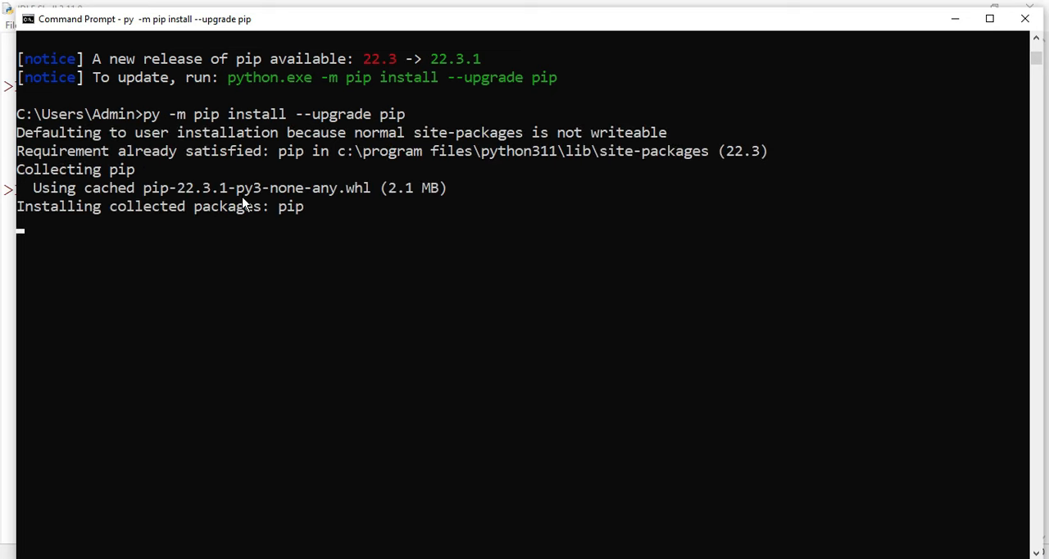
mouse_move(324, 227)
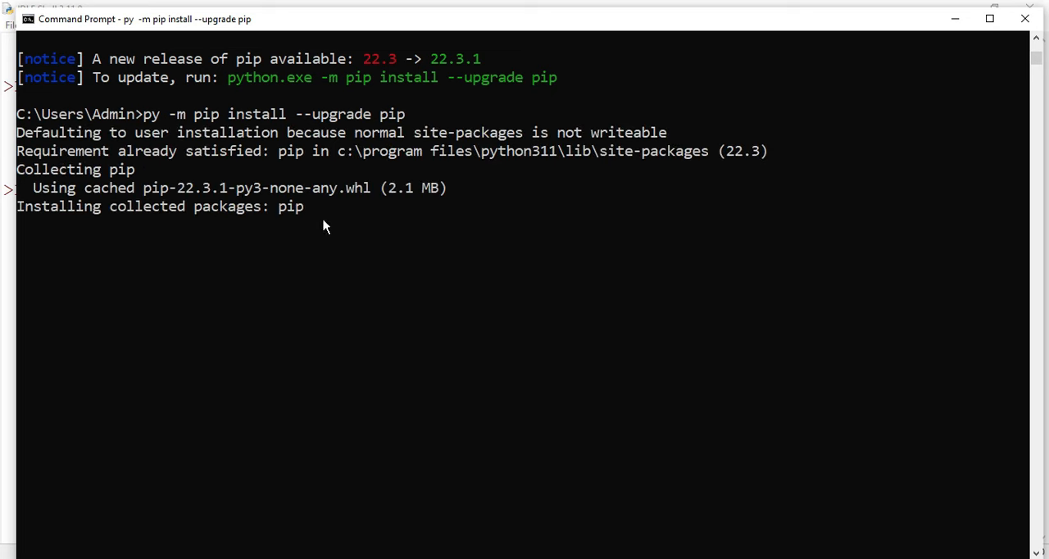
mouse_move(364, 205)
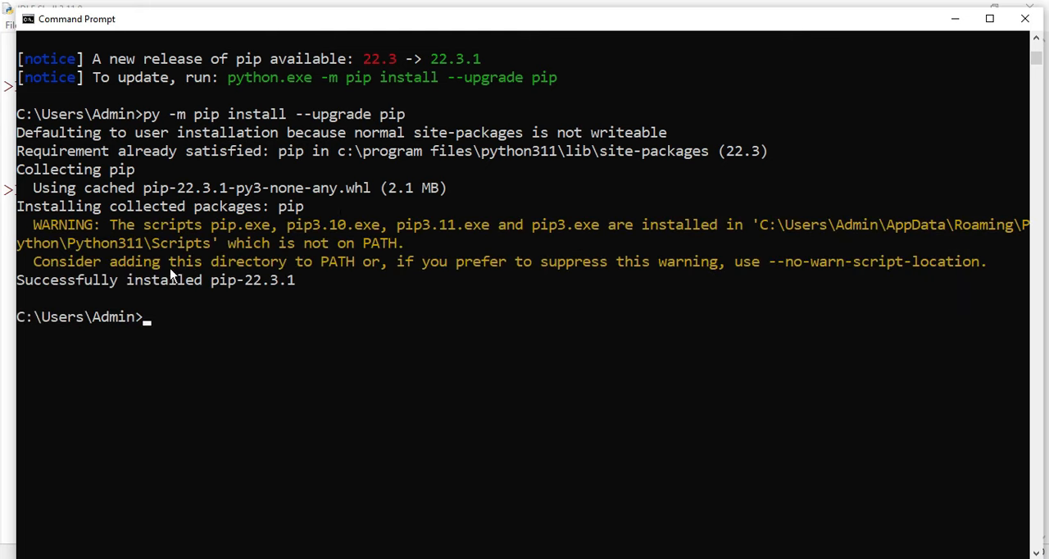
left_click(325, 278)
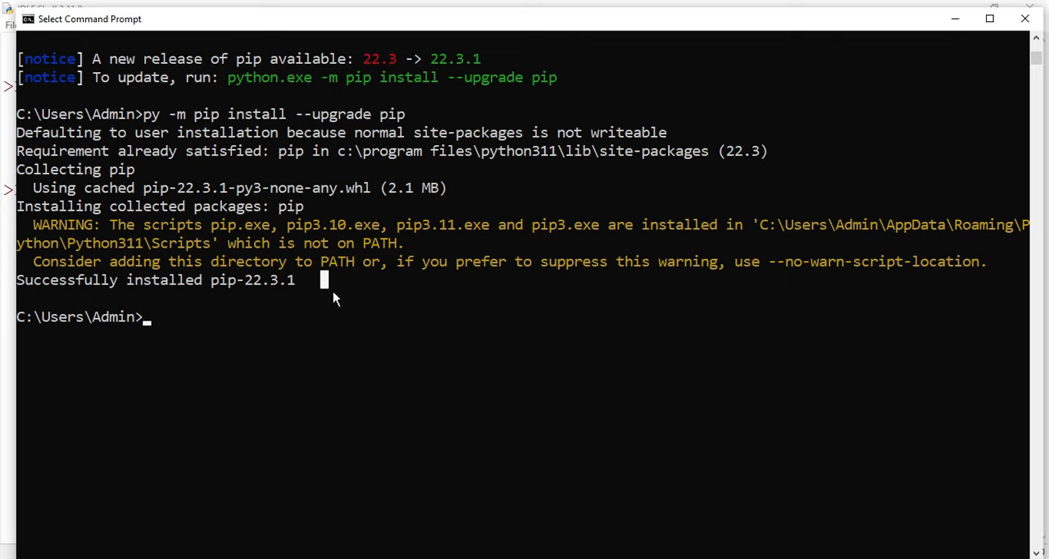
- Run pip install pandas, installing pandas 1.5.1 with numpy 1.23.4 and pytz 2022.6
type("pip install pandas")
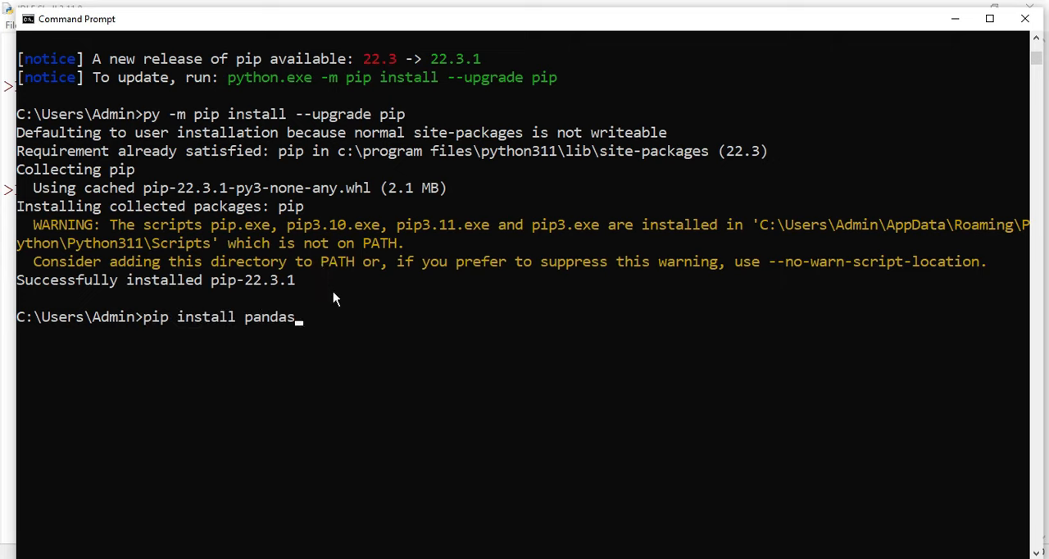
key("Return")
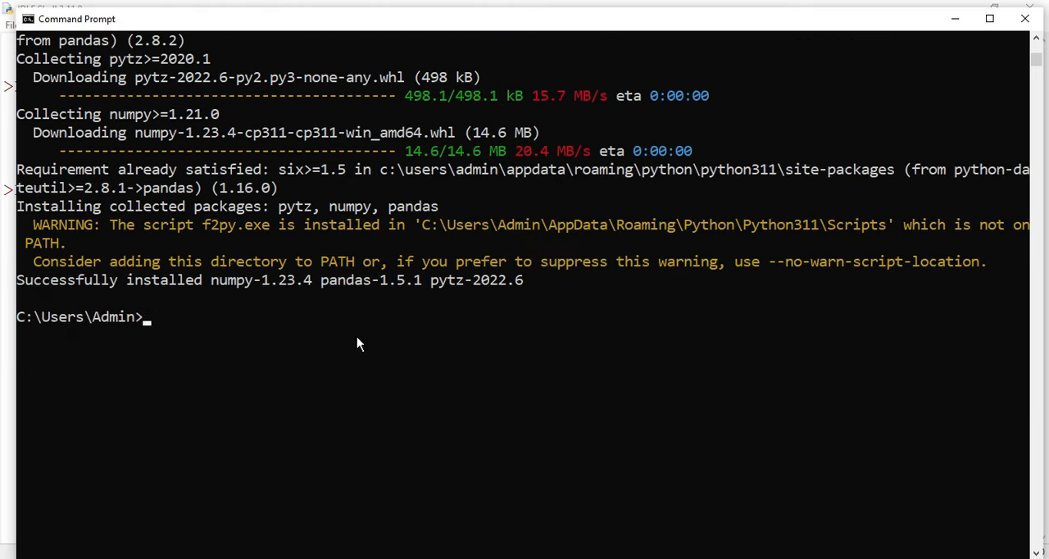
mouse_move(308, 331)
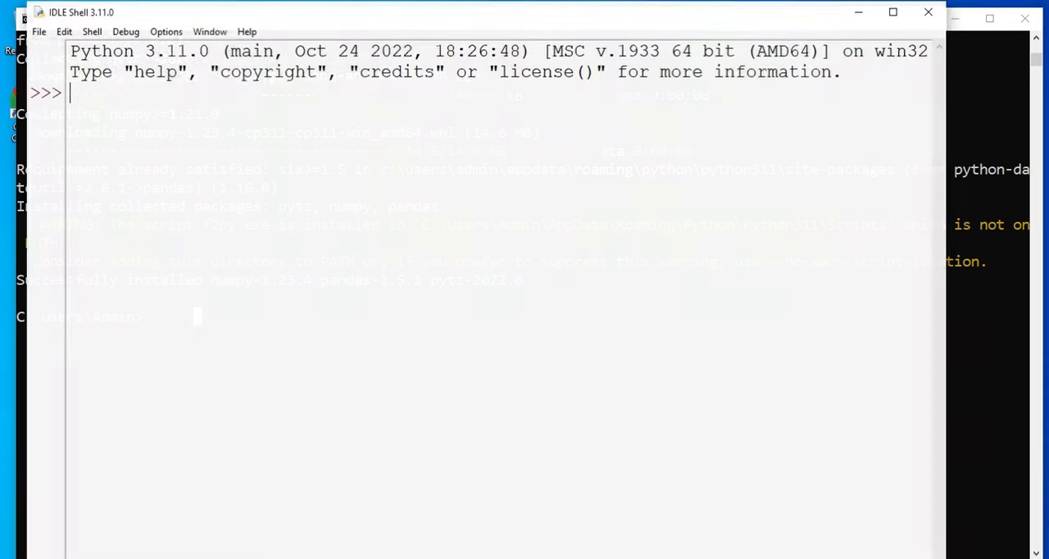
- Run import pandas at the IDLE >>> prompt, returning a clean prompt with no error
left_click(891, 11)
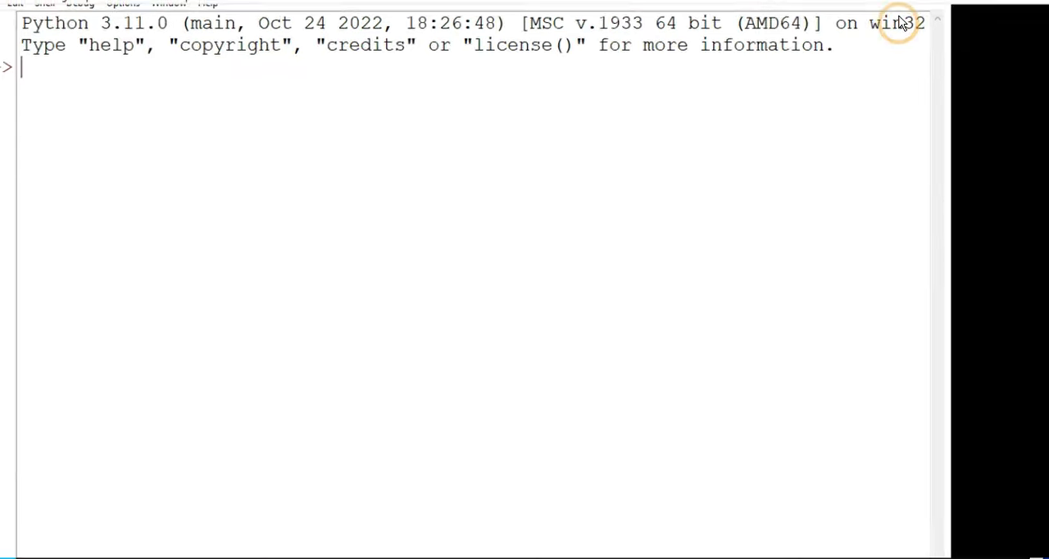
type("import")
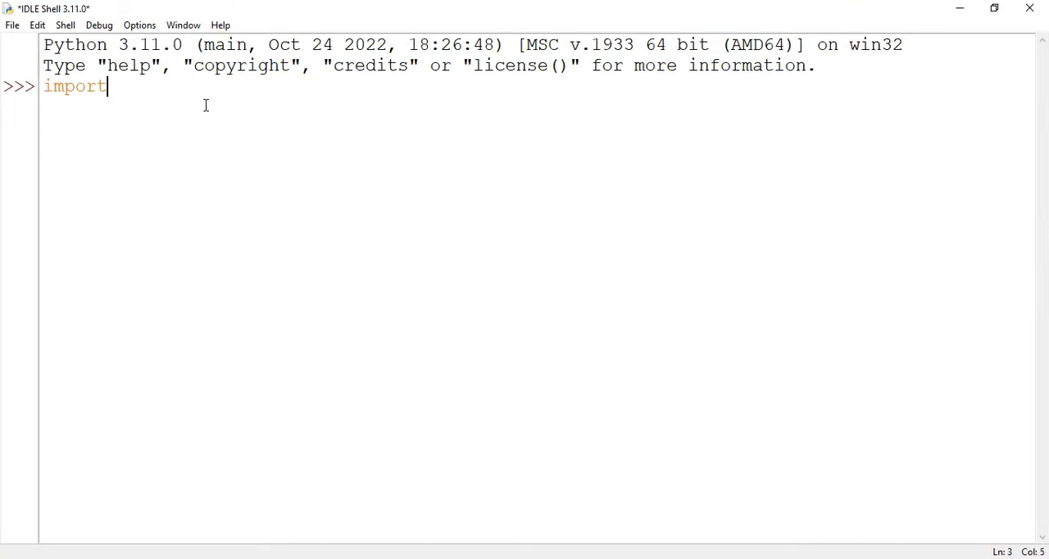
type("panda")
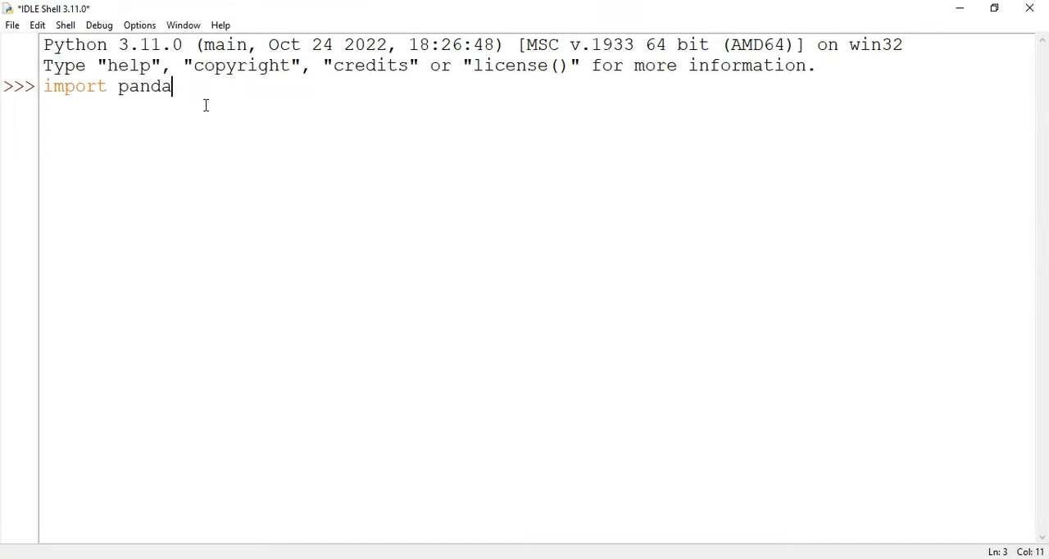
key("Return")
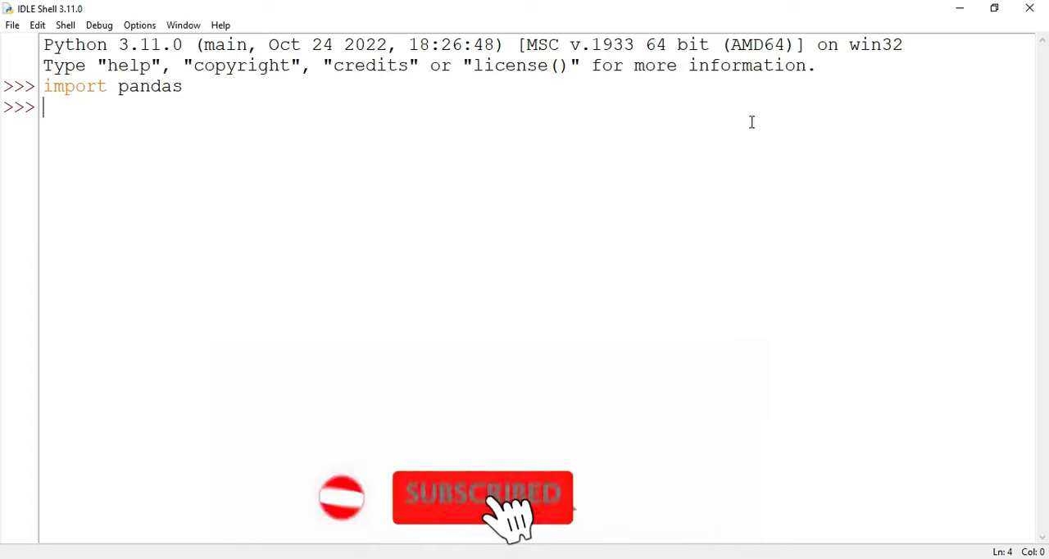
mouse_move(420, 144)
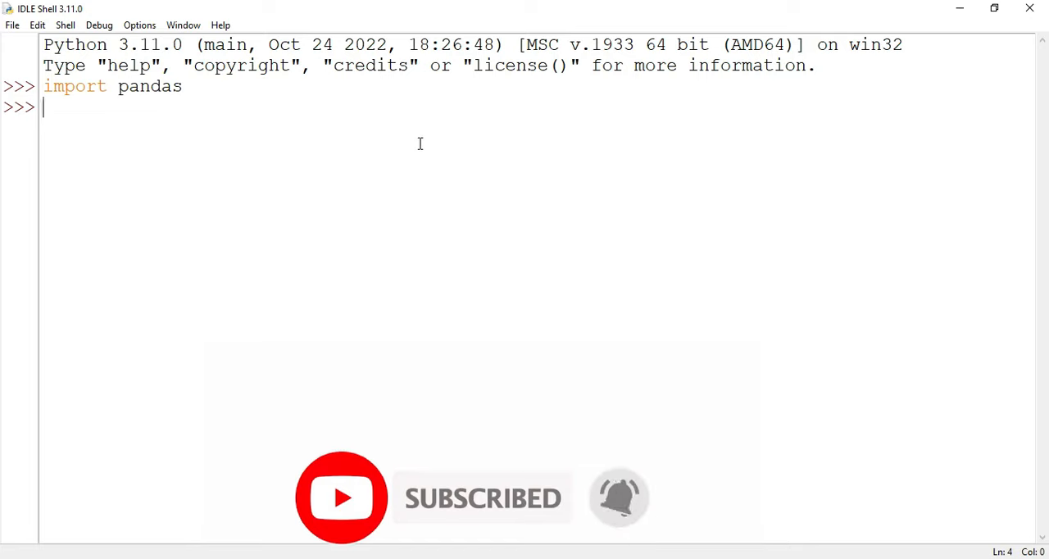
mouse_move(337, 144)
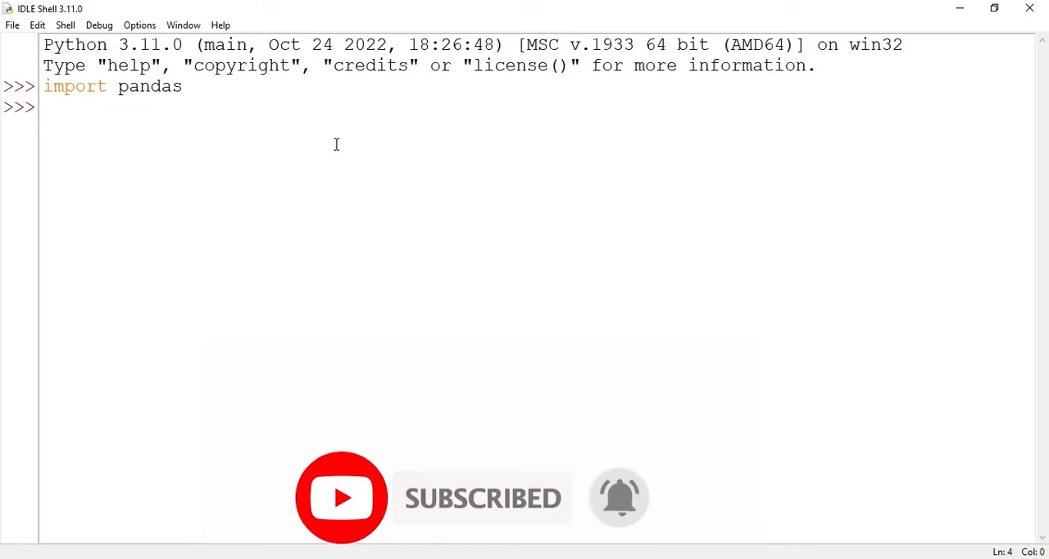